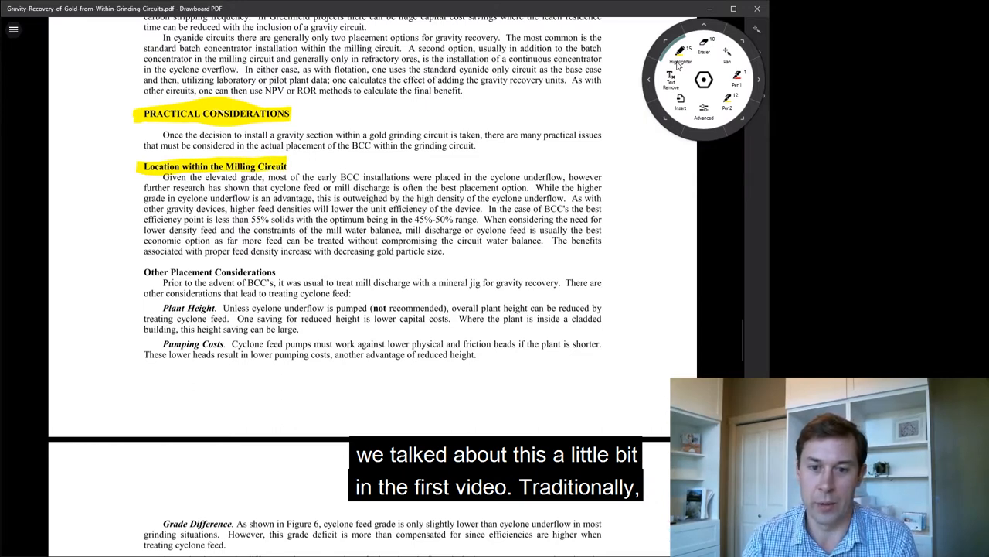
# Highlight the sentence naming cyclone feed or mill discharge as the best placement option
pyautogui.moveTo(517, 177); pyautogui.dragTo(602, 187)
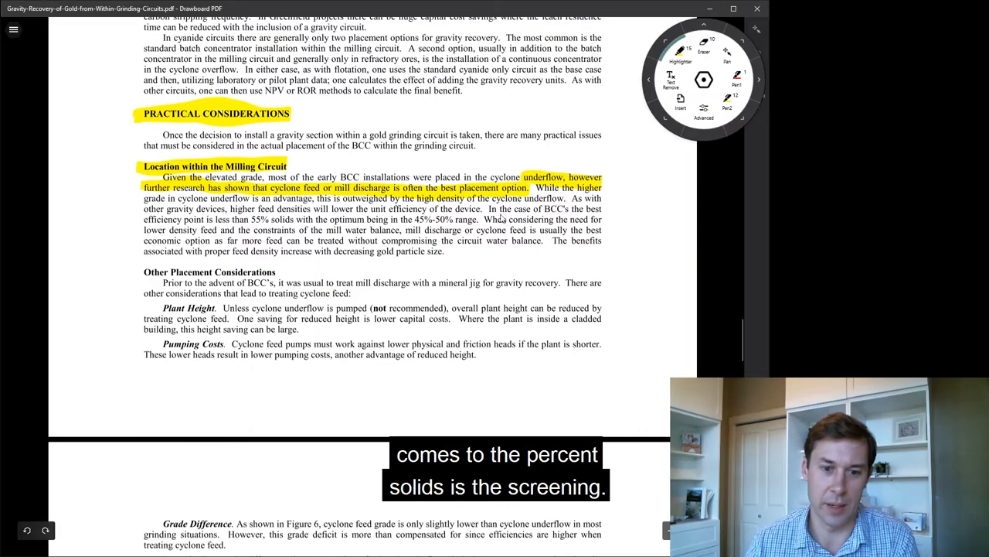
pyautogui.scroll(-3)
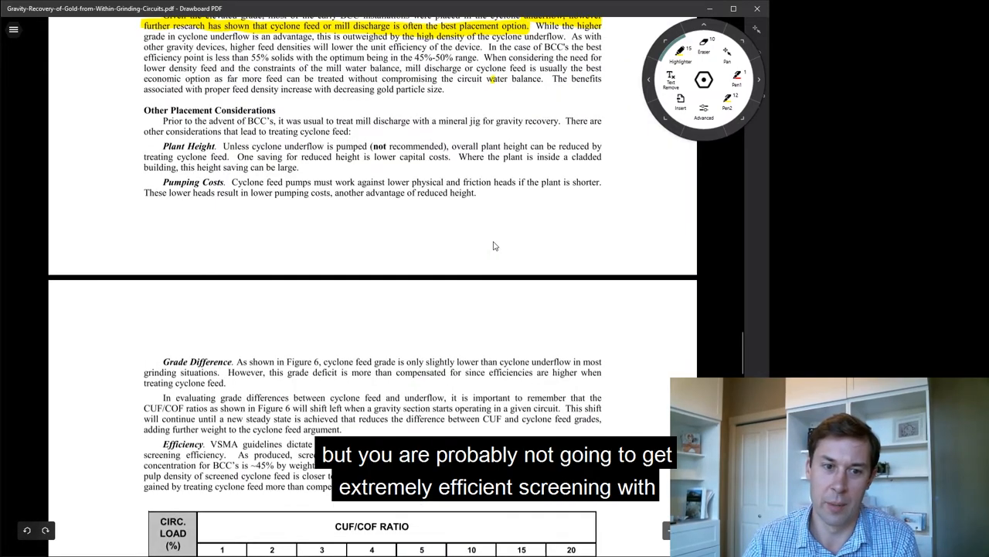
pyautogui.scroll(3)
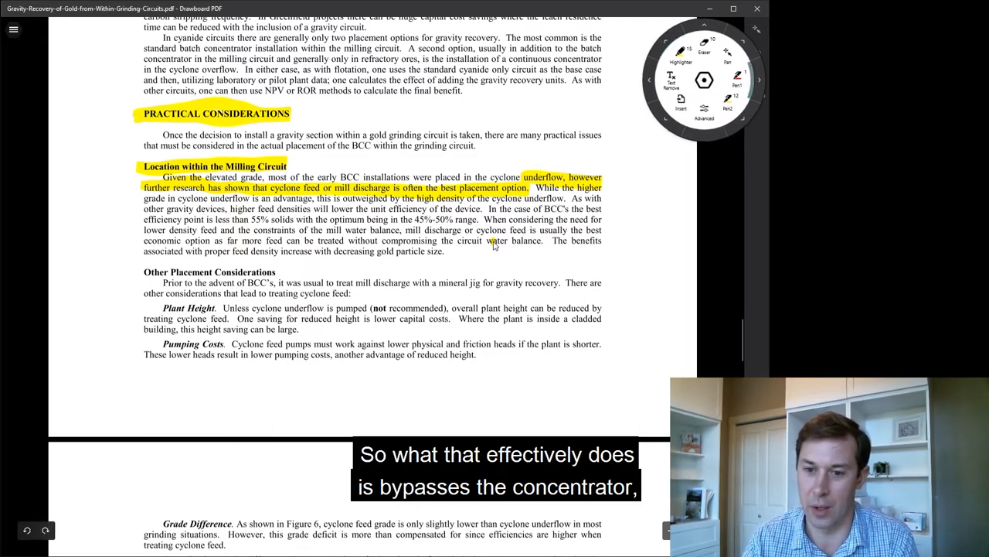
# Draw red flow lines, a dotted bypass arc and a long downward arrow in the right margin
pyautogui.moveTo(614, 210); pyautogui.dragTo(673, 222)
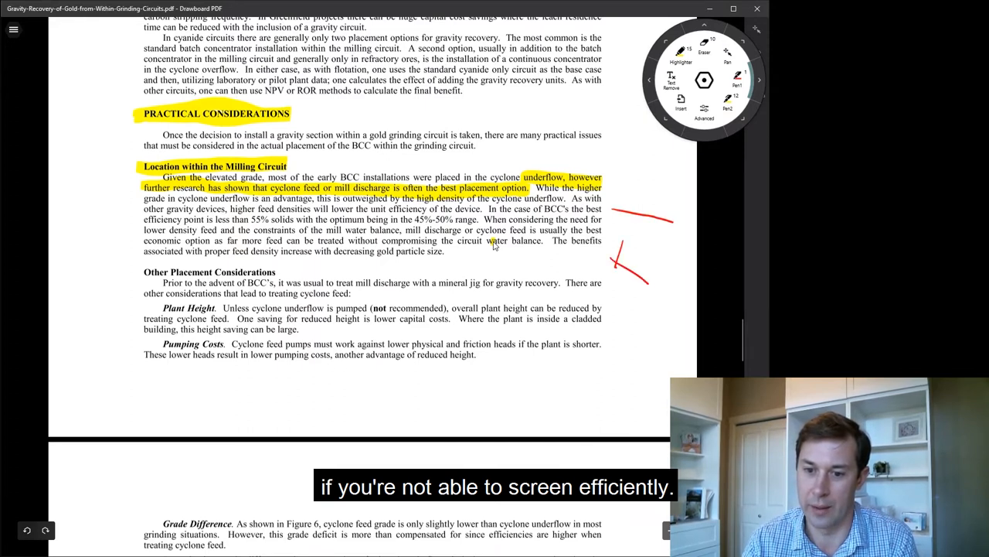
pyautogui.moveTo(626, 251); pyautogui.dragTo(645, 274)
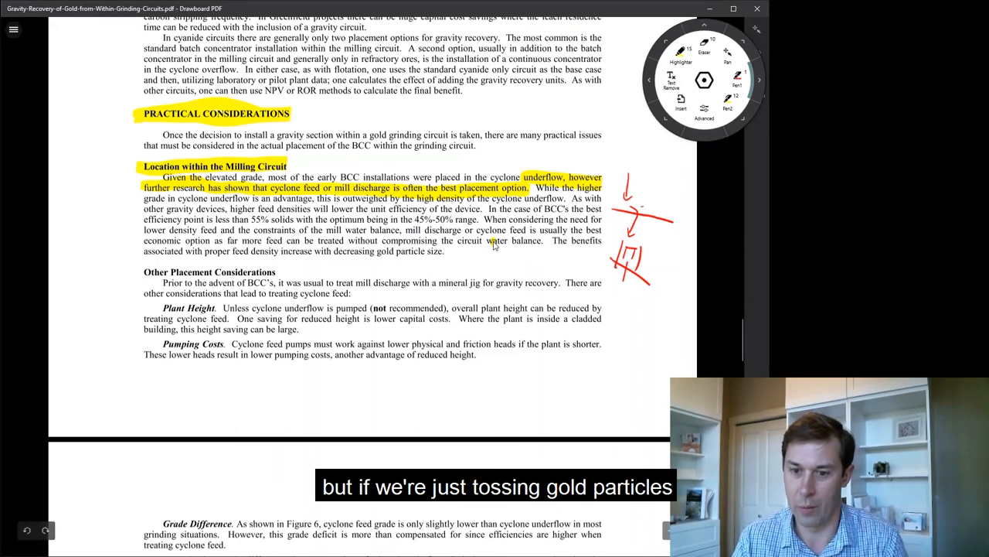
pyautogui.moveTo(641, 209); pyautogui.dragTo(682, 230)
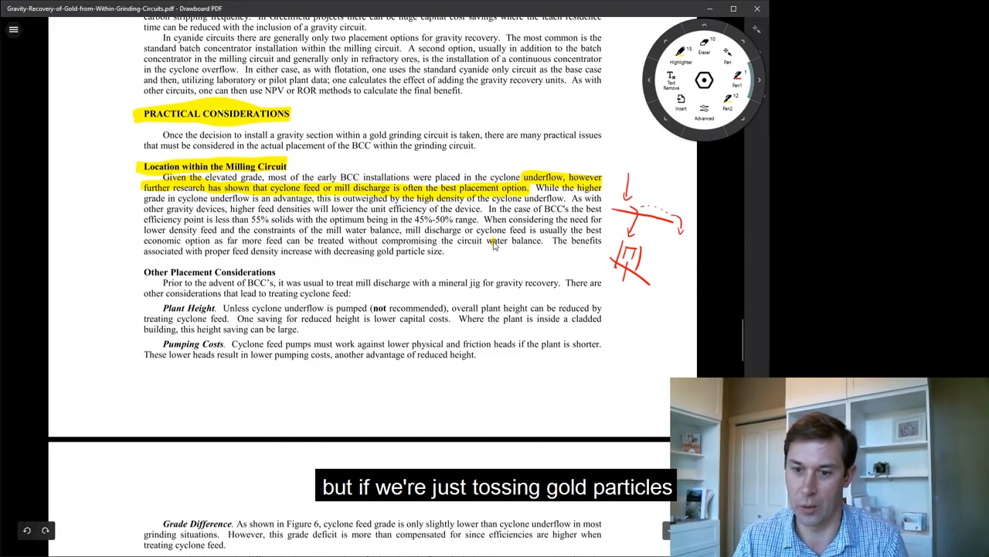
pyautogui.moveTo(672, 255); pyautogui.dragTo(671, 321)
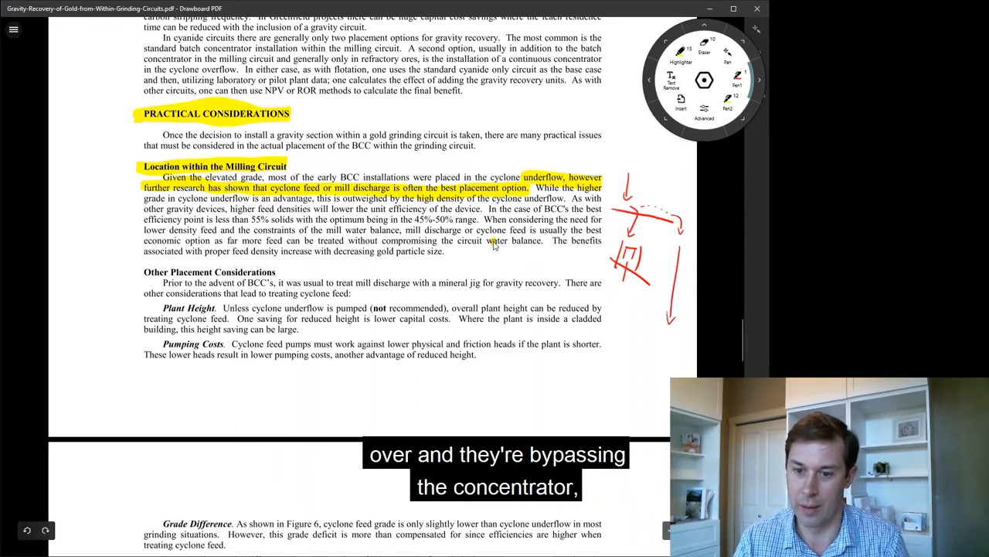